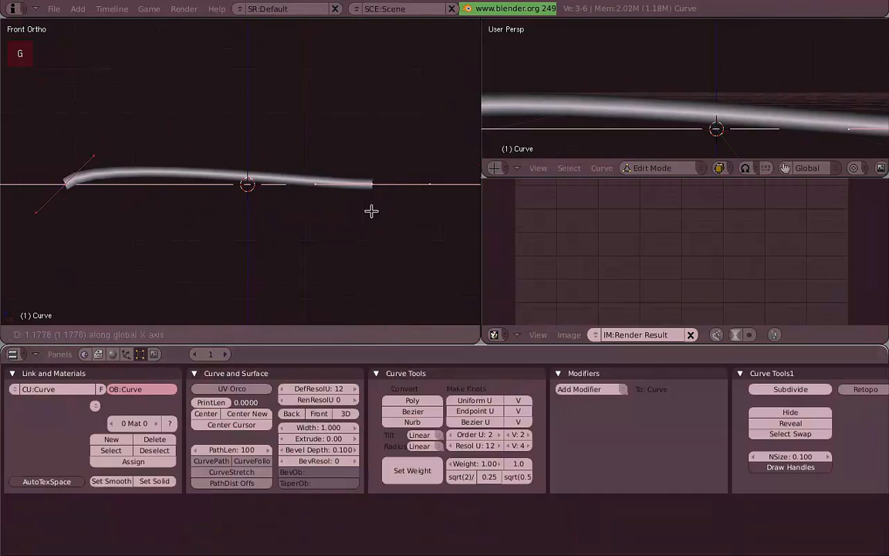
# Lengthen the curve, set a bevel depth and resolution for a tube, then resume point editing
pyautogui.press('alt+s')
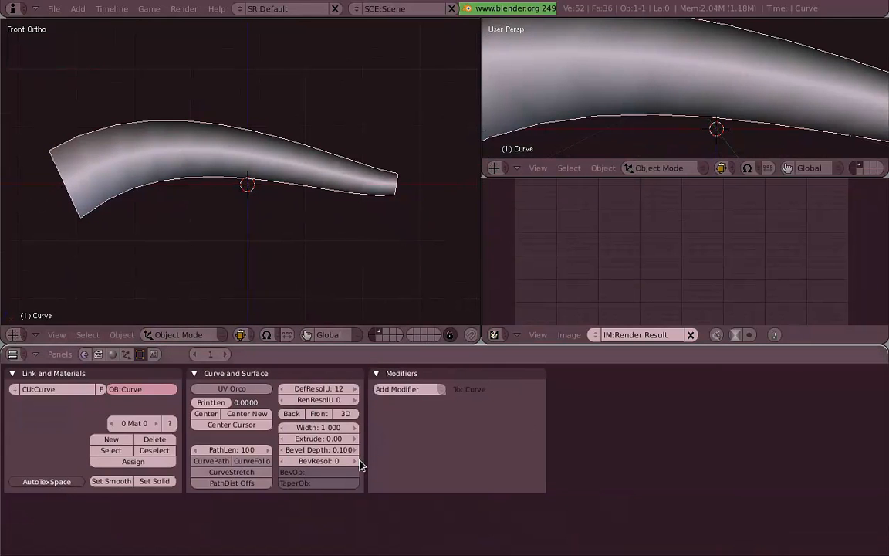
pyautogui.click(318, 460)
pyautogui.write('12')
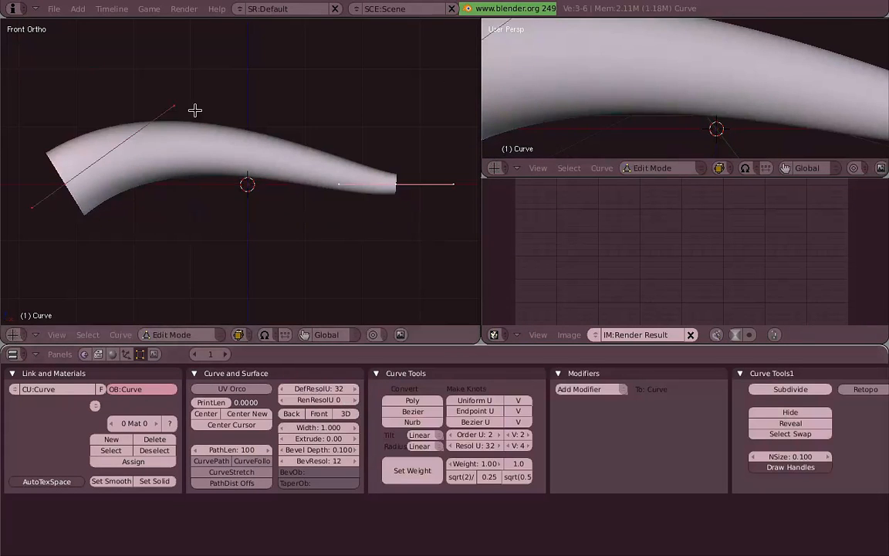
pyautogui.press('r')
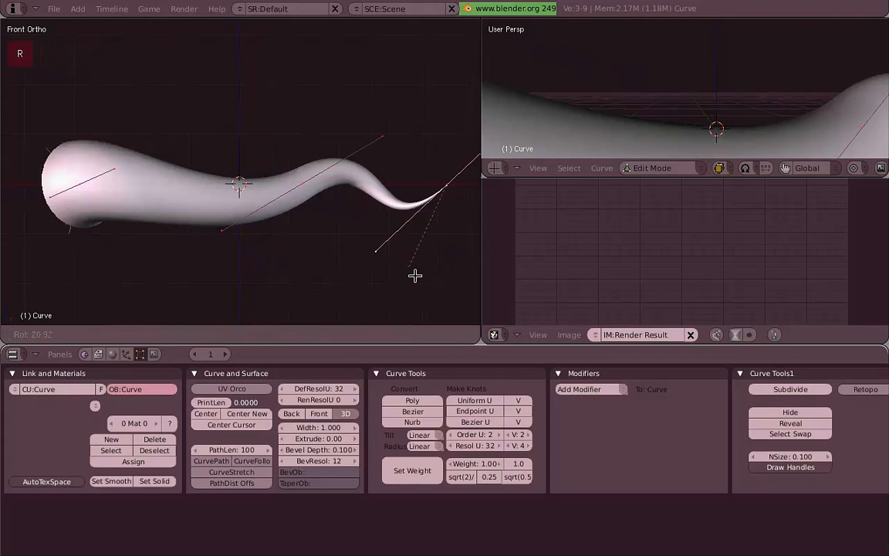
# Curl the tail handle and reposition control points into an S-curved tentacle with a hooked head
pyautogui.press('s')
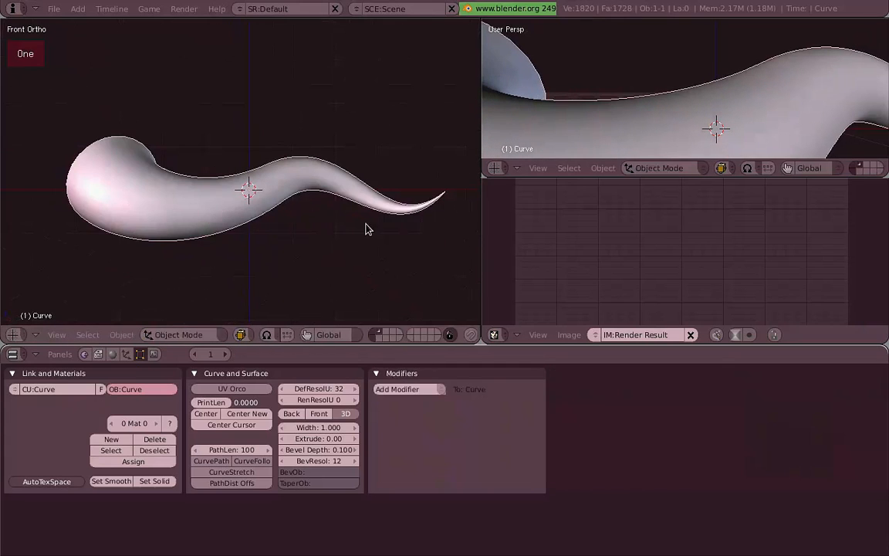
pyautogui.press('Tab')
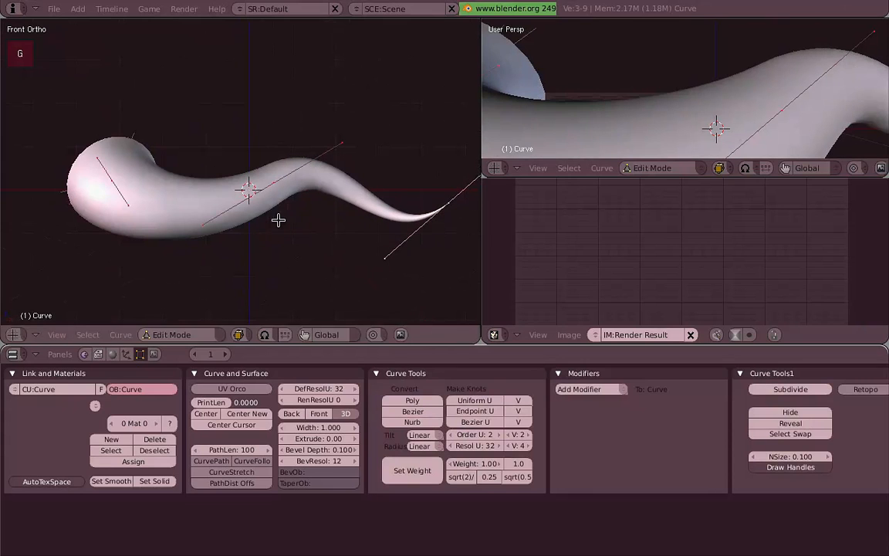
pyautogui.press('TAB')
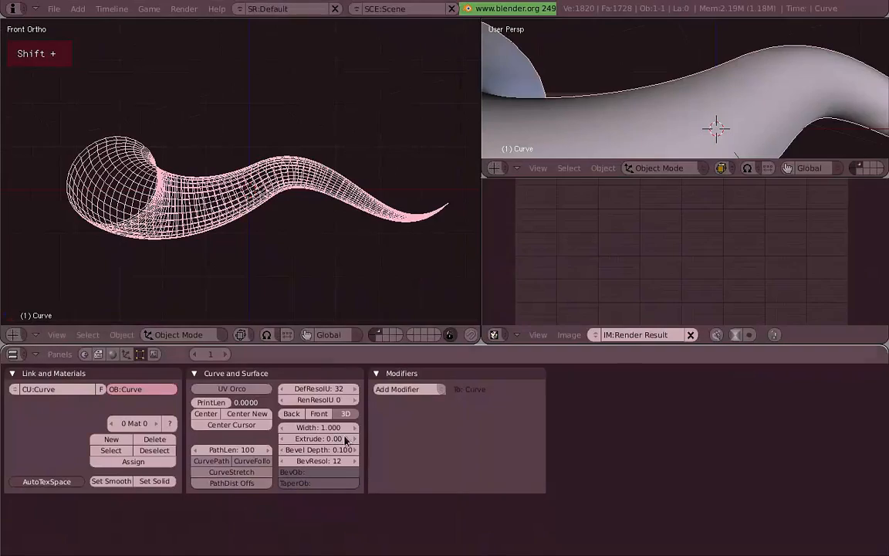
# Raise BevResol from 12 through 18 to 24, then convert the curve to a mesh with Alt+C
pyautogui.click(318, 460)
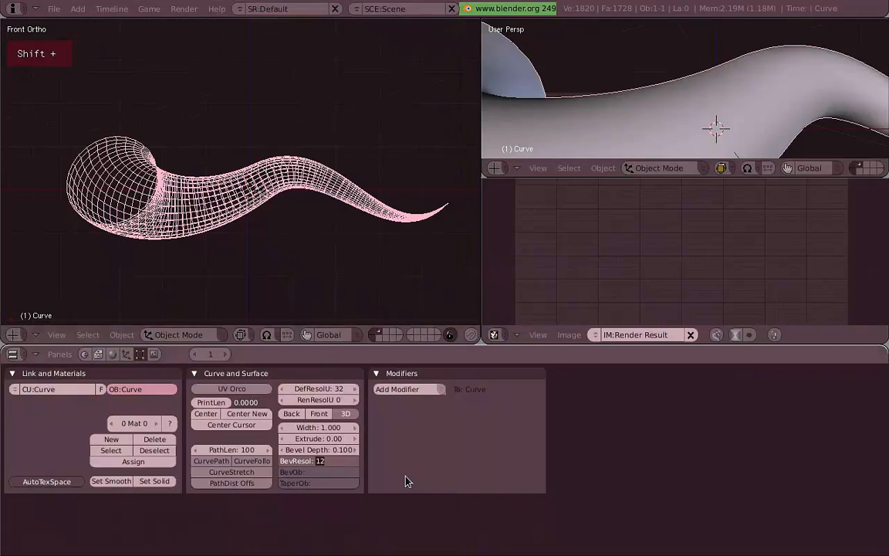
pyautogui.click(318, 460)
pyautogui.write('8')
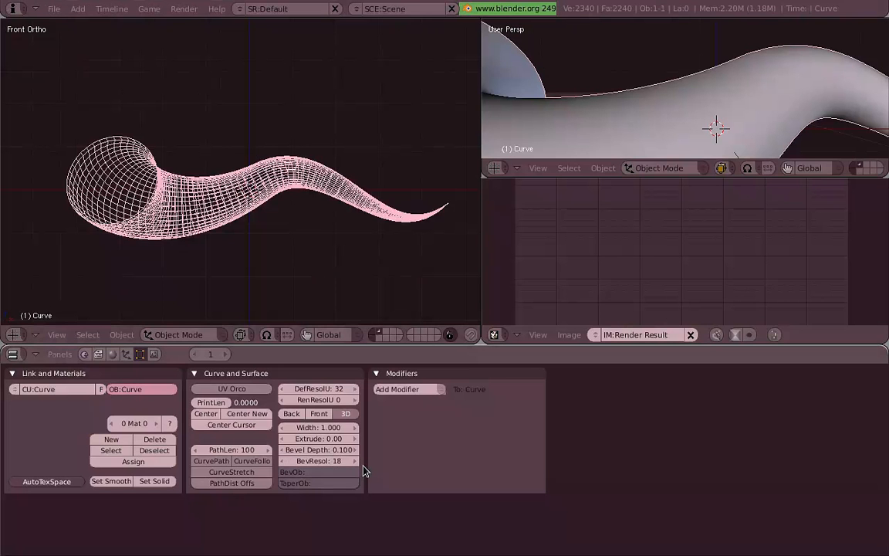
pyautogui.click(355, 460)
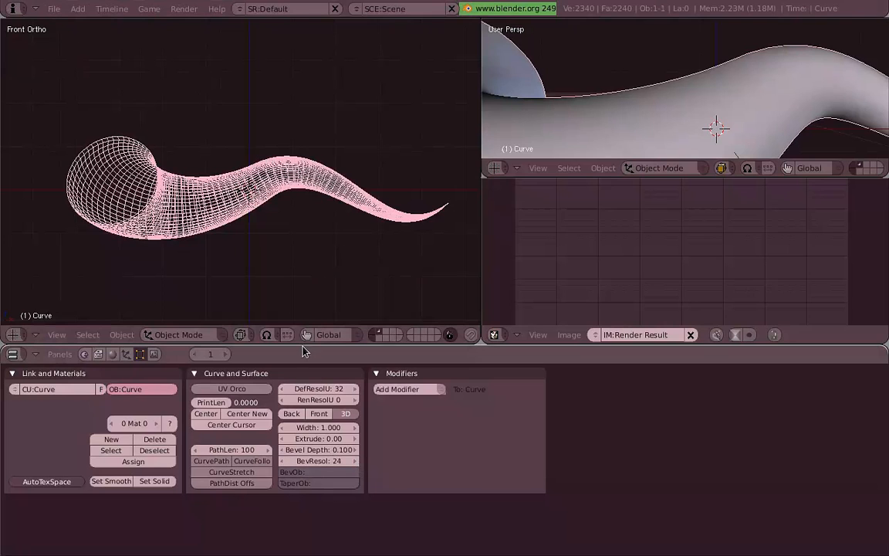
pyautogui.press('z')
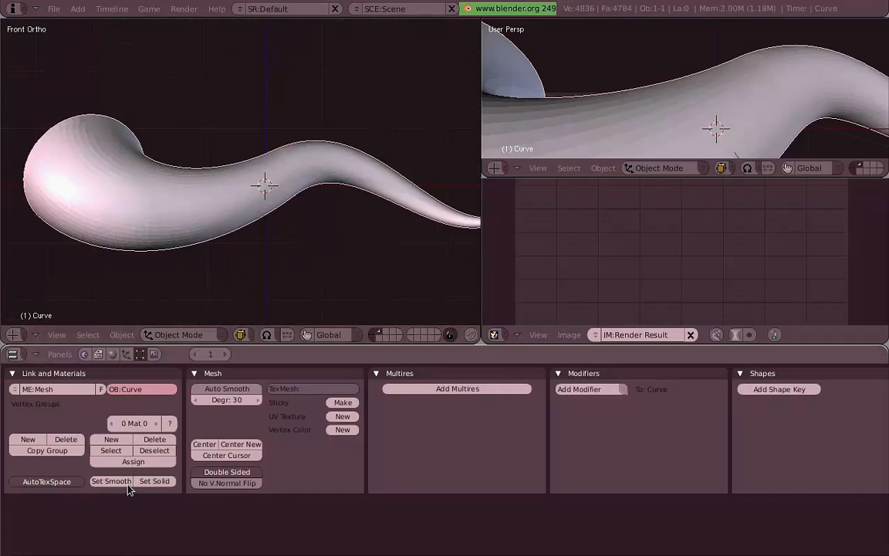
# Enter Sculpt Mode and brush test strokes on the tentacle's head, middle and lower body
pyautogui.click(179, 334)
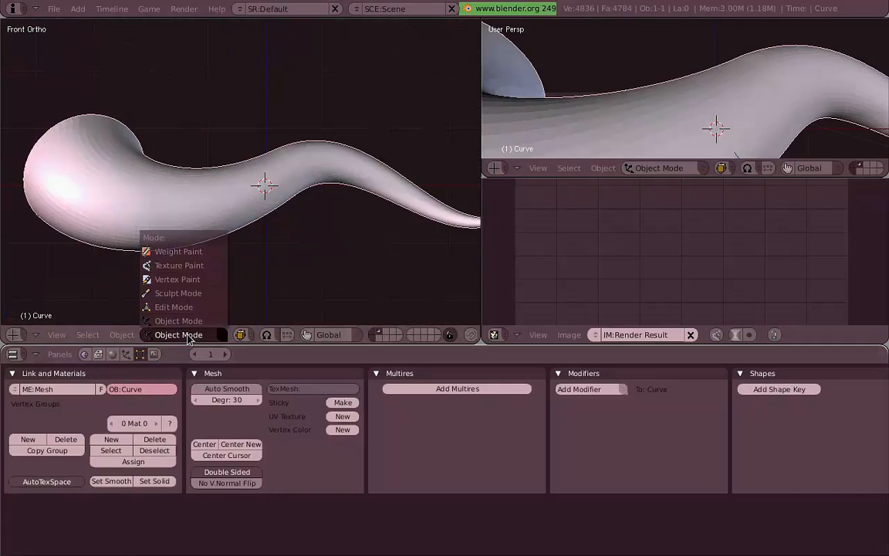
pyautogui.moveTo(219, 299)
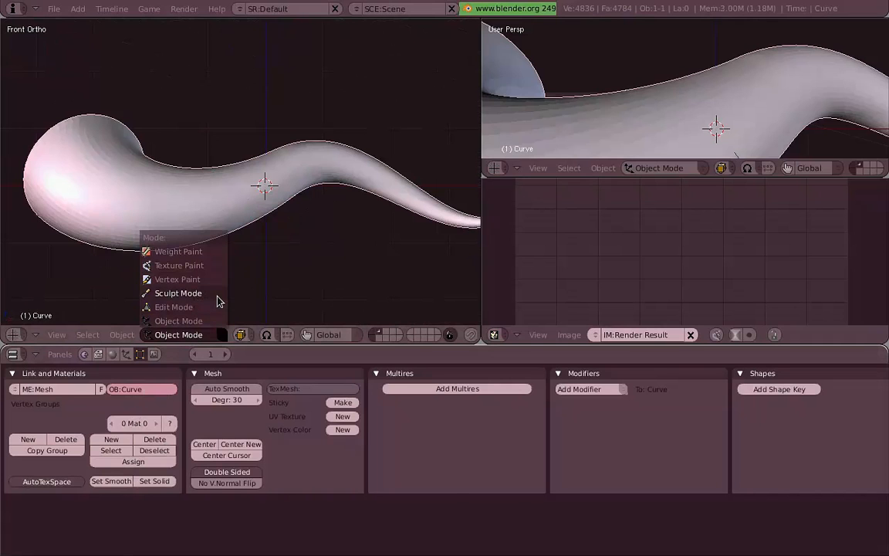
pyautogui.click(179, 294)
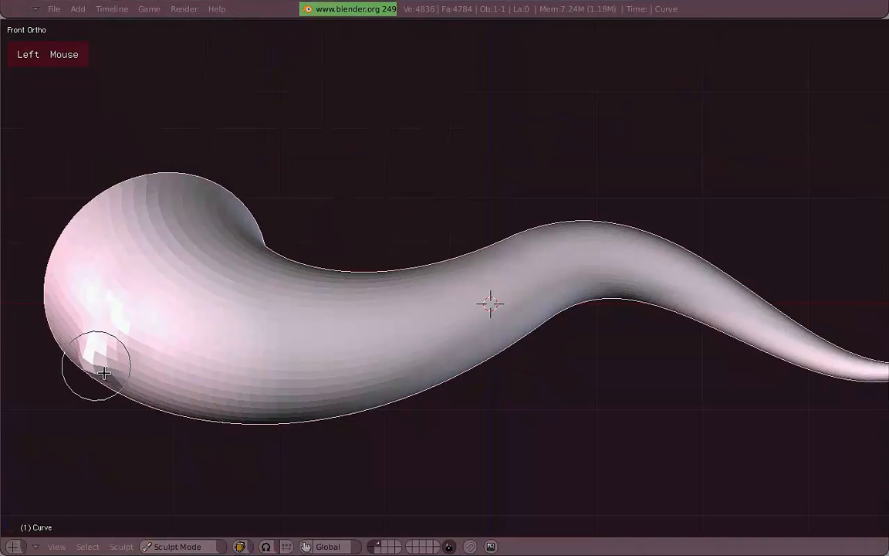
pyautogui.moveTo(105, 372); pyautogui.dragTo(510, 278)
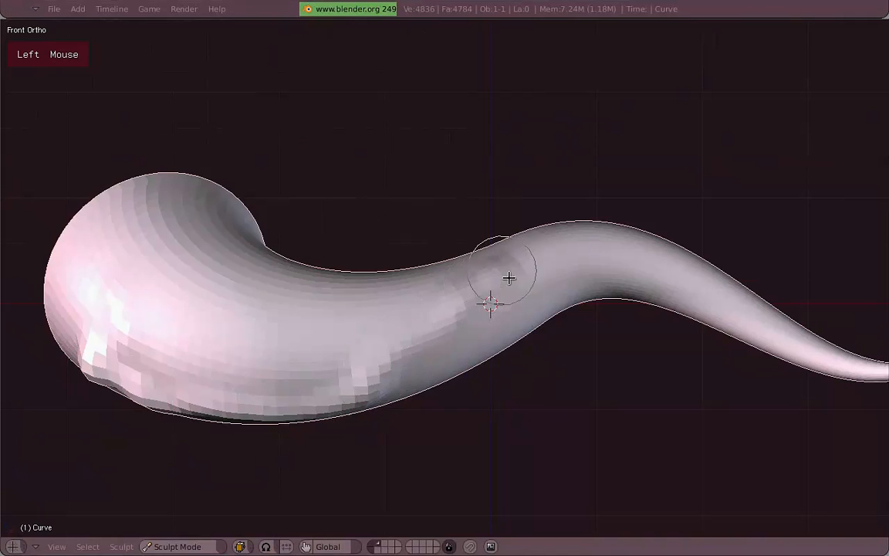
pyautogui.moveTo(510, 278); pyautogui.dragTo(337, 383)
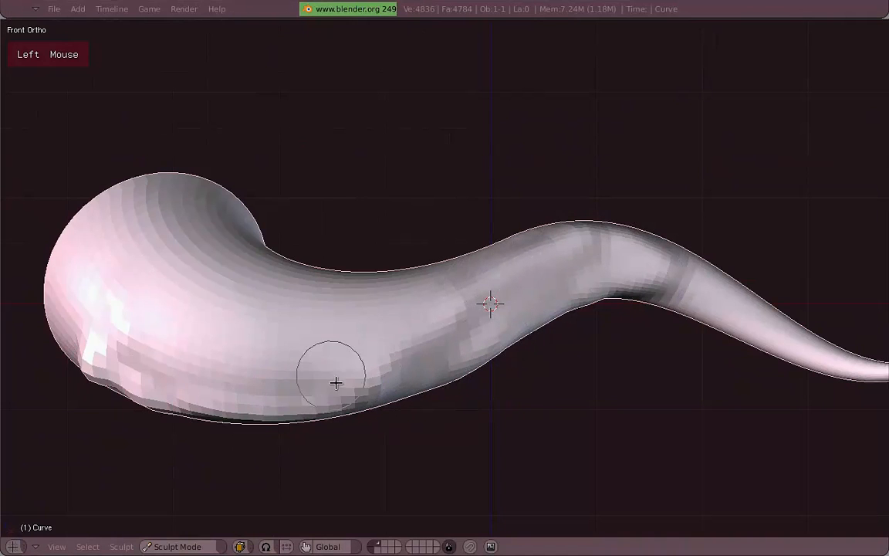
pyautogui.moveTo(337, 383); pyautogui.dragTo(247, 273)
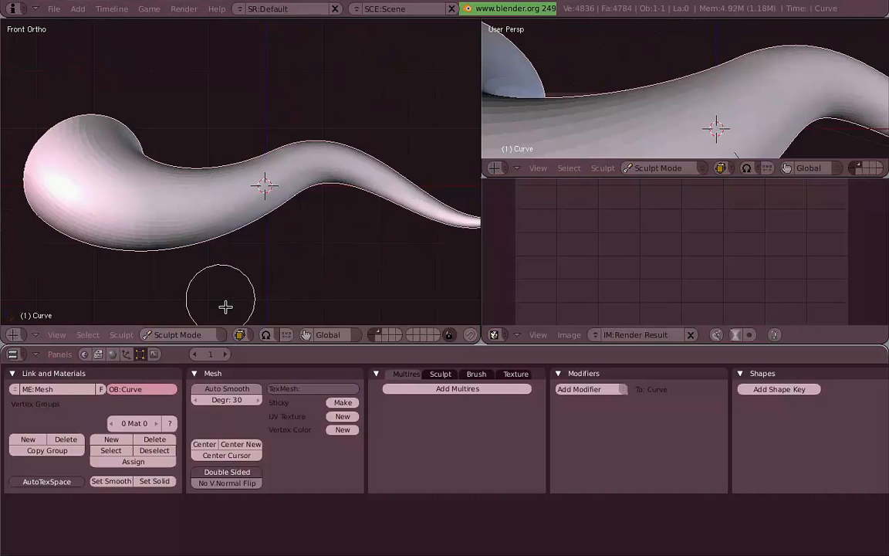
pyautogui.moveTo(219, 293)
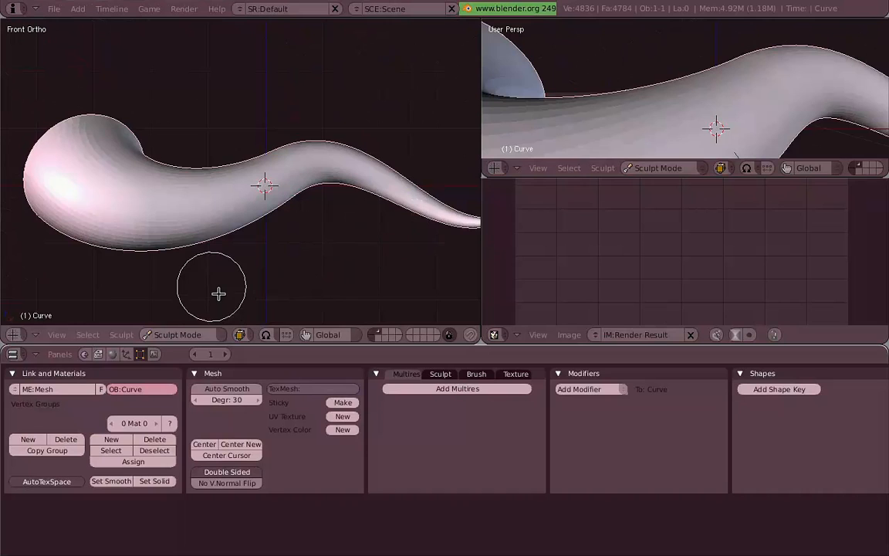
pyautogui.moveTo(120, 405)
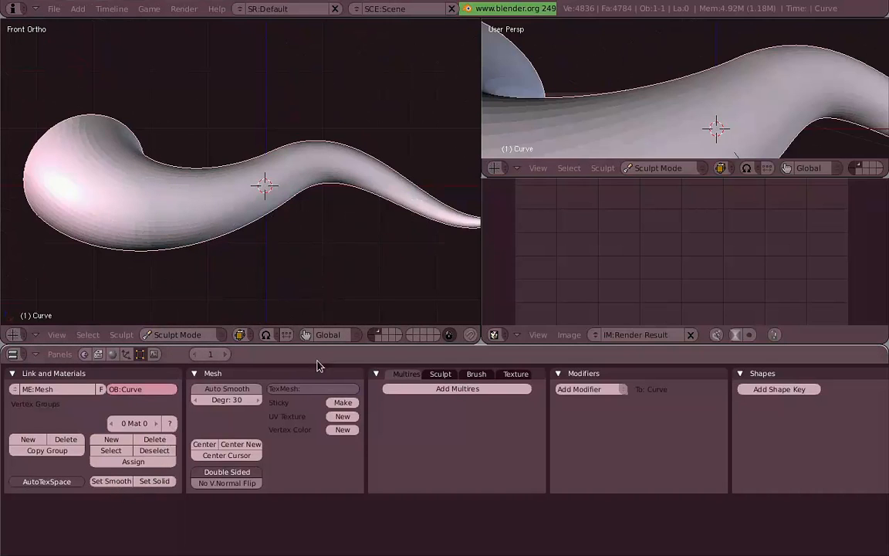
pyautogui.moveTo(111, 353)
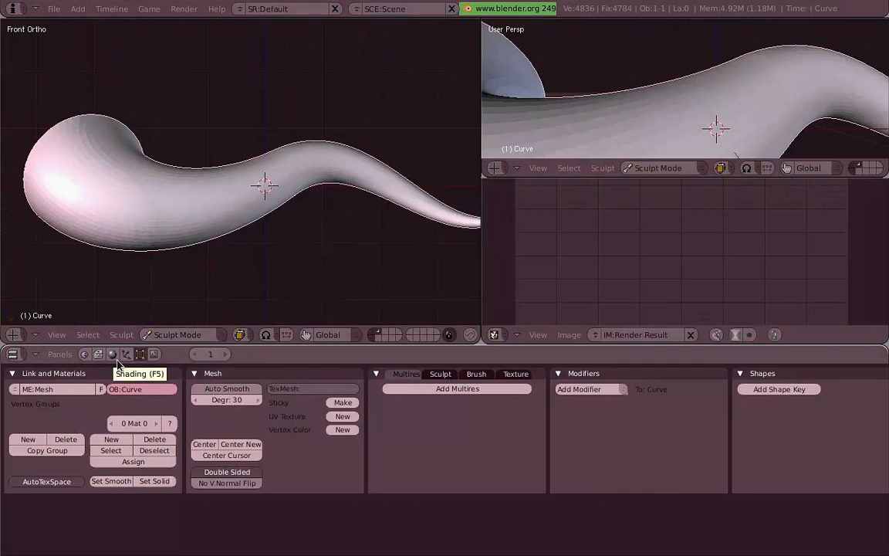
# Orbit along the tentacle and bring up View Properties to change the clipping range
pyautogui.moveTo(263, 185); pyautogui.dragTo(182, 188)
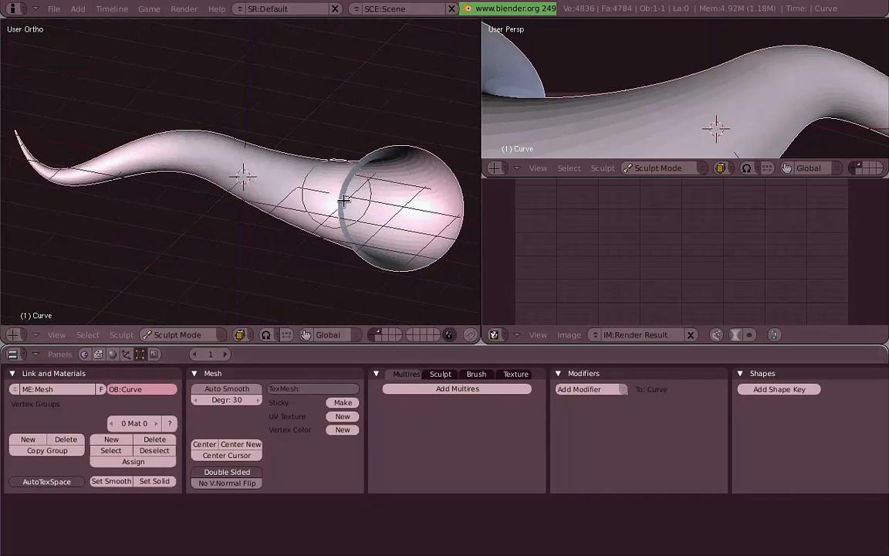
pyautogui.moveTo(343, 201); pyautogui.dragTo(302, 250)
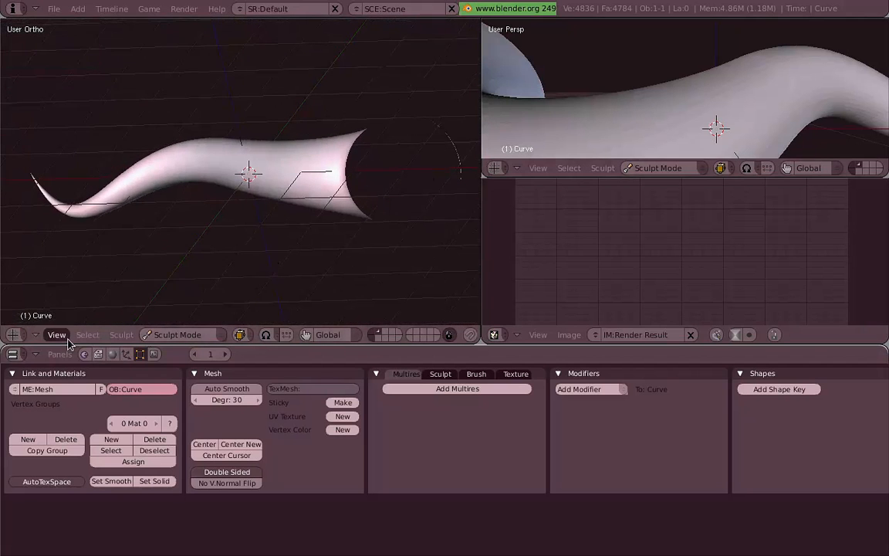
pyautogui.click(56, 333)
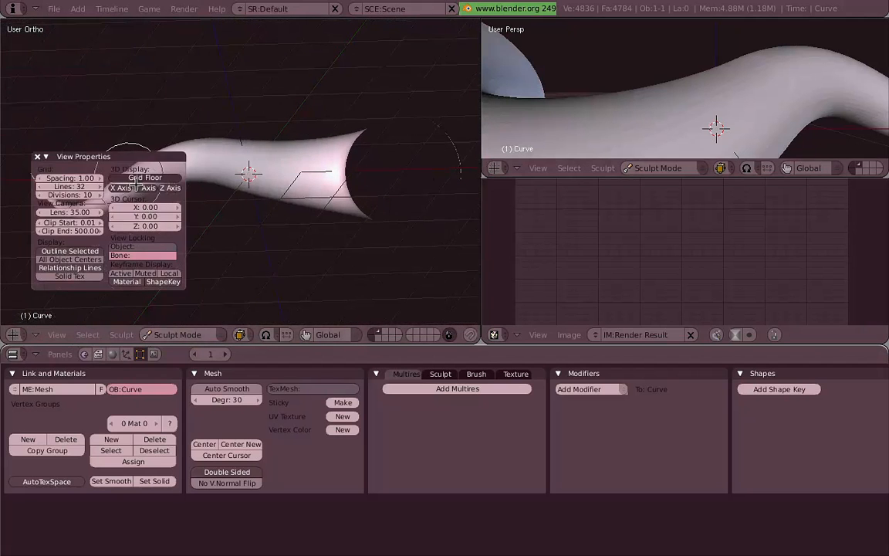
pyautogui.moveTo(168, 188)
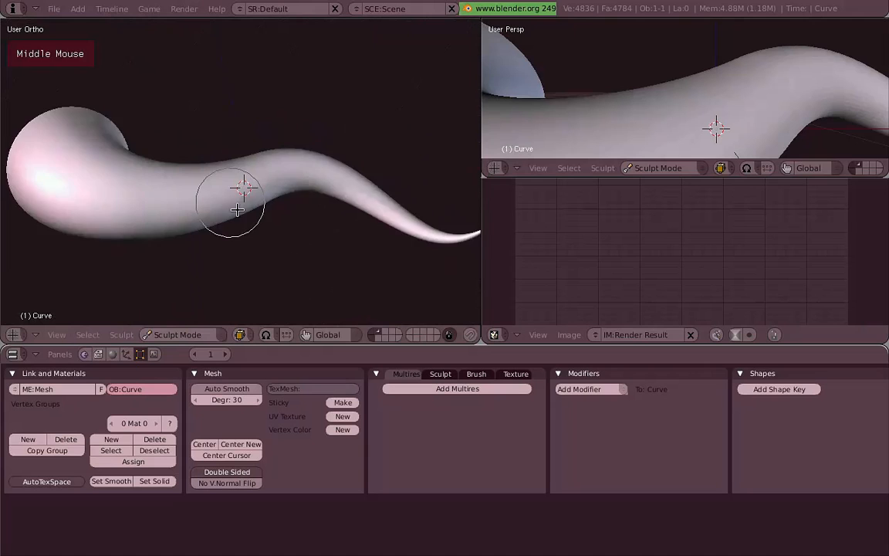
# Give the tentacle a pink material, adjust the OpenGL light spheres and inspect the shading while orbiting
pyautogui.press('KP_1')
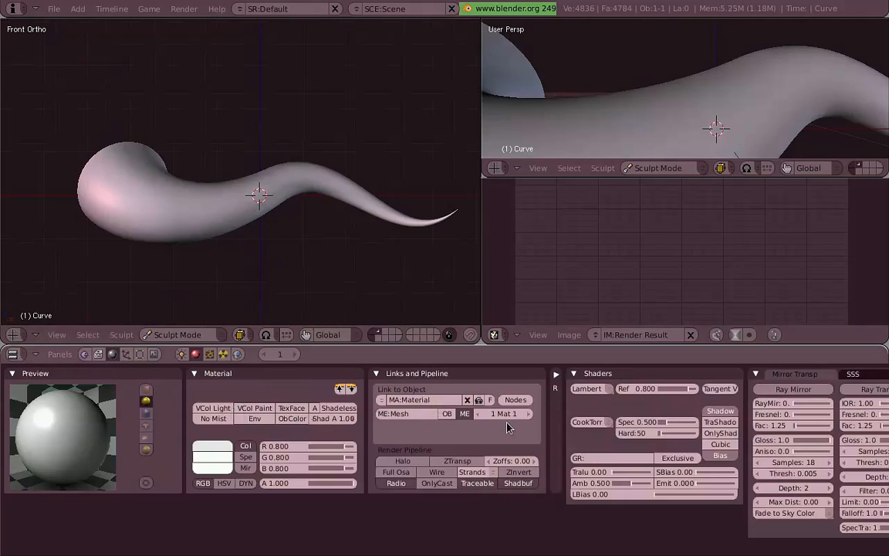
pyautogui.click(213, 445)
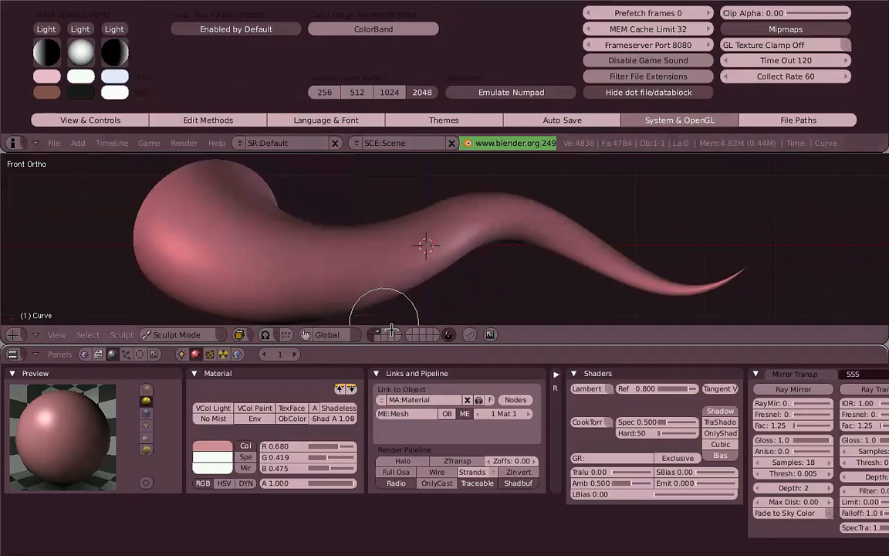
pyautogui.moveTo(386, 316); pyautogui.dragTo(184, 183)
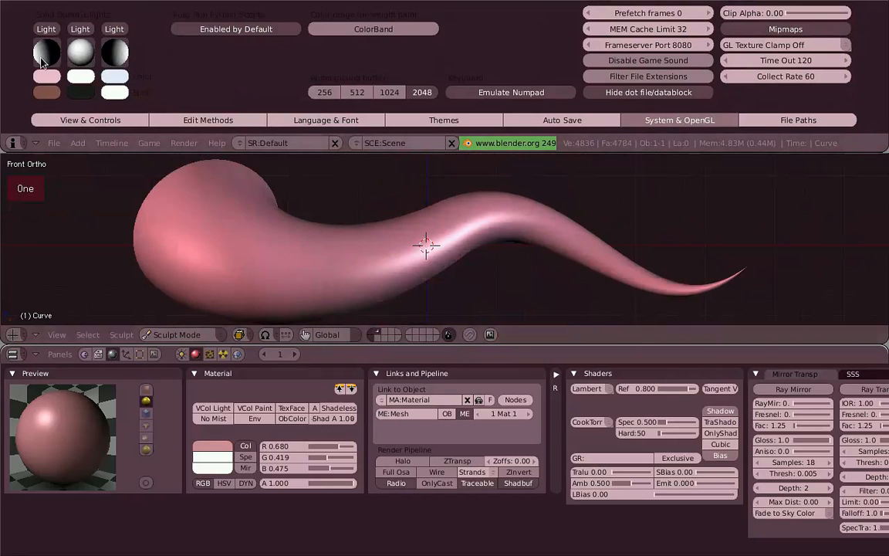
pyautogui.click(46, 52)
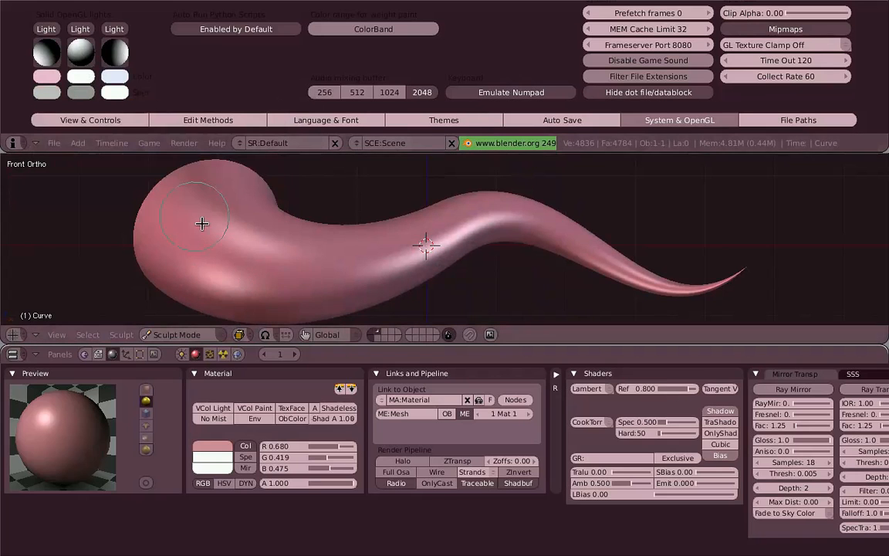
pyautogui.click(46, 53)
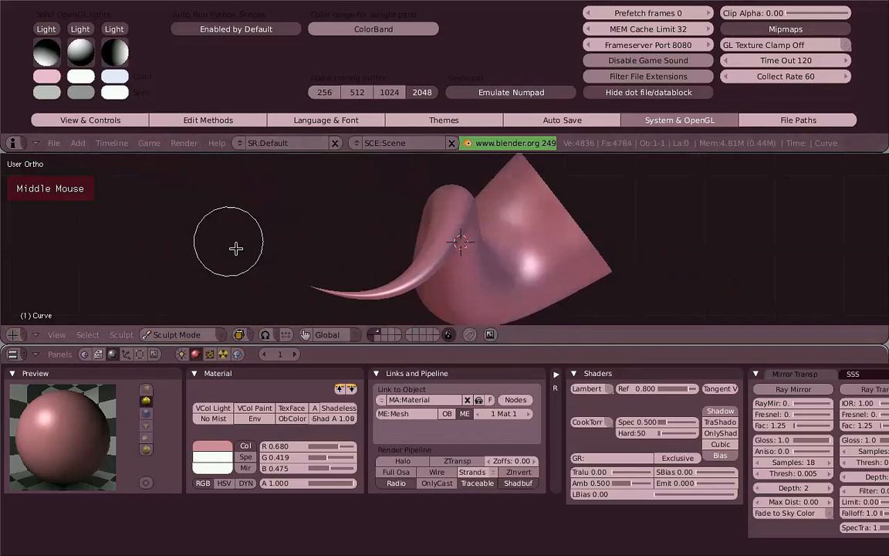
pyautogui.moveTo(236, 249); pyautogui.dragTo(389, 264)
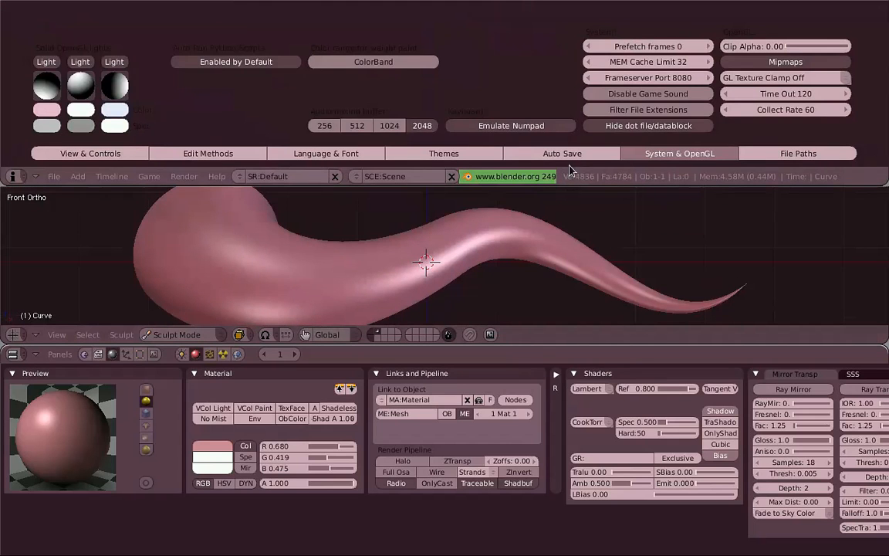
# Show the Edit Methods preferences to reduce the Undo Steps value
pyautogui.click(207, 152)
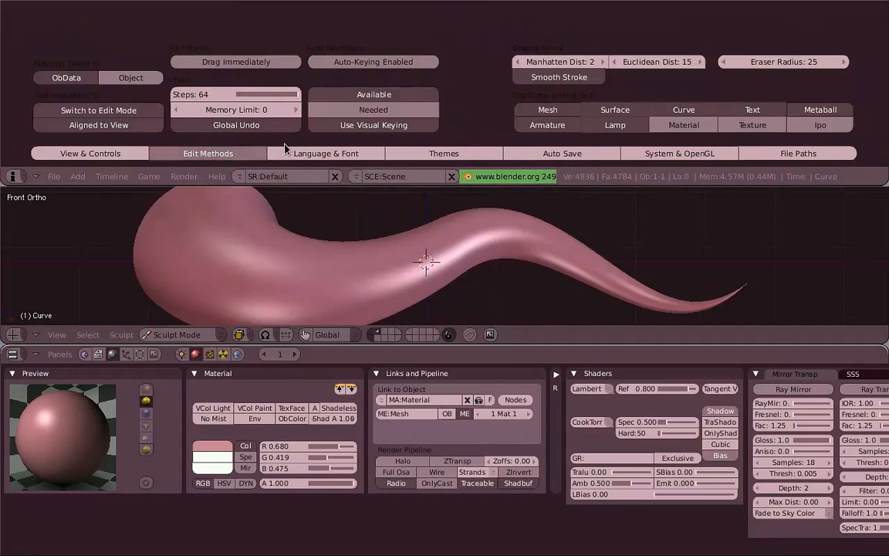
pyautogui.moveTo(293, 109)
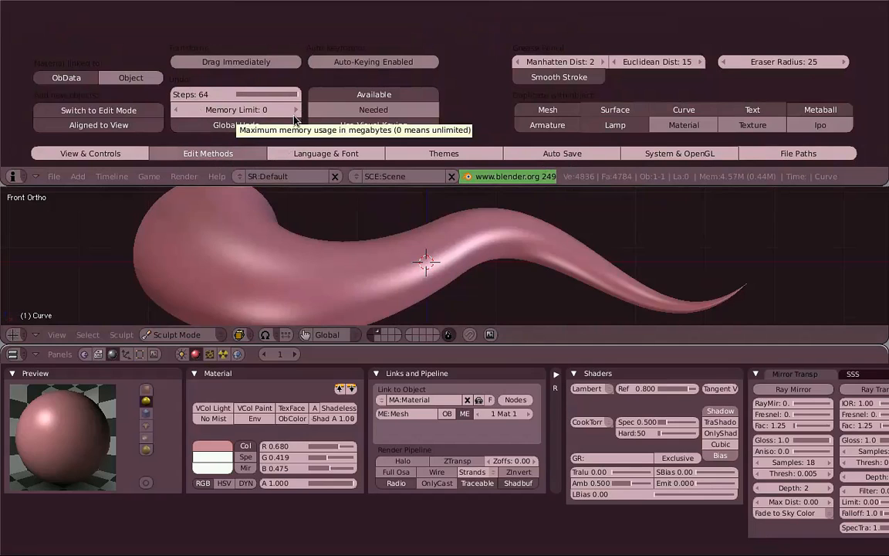
pyautogui.moveTo(235, 94)
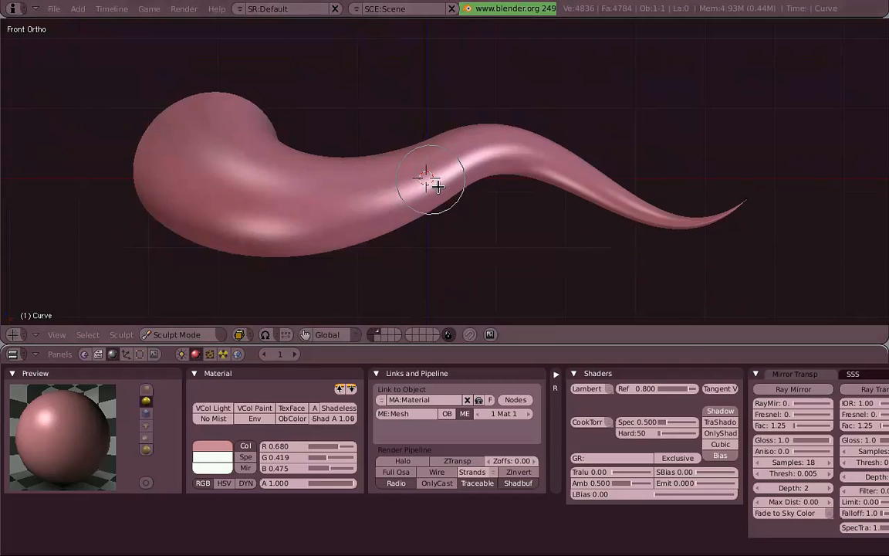
# Zoom on the tentacle and arrange the Editing buttons to show Multires and Sculpt brush panels
pyautogui.moveTo(432, 182); pyautogui.dragTo(497, 154)
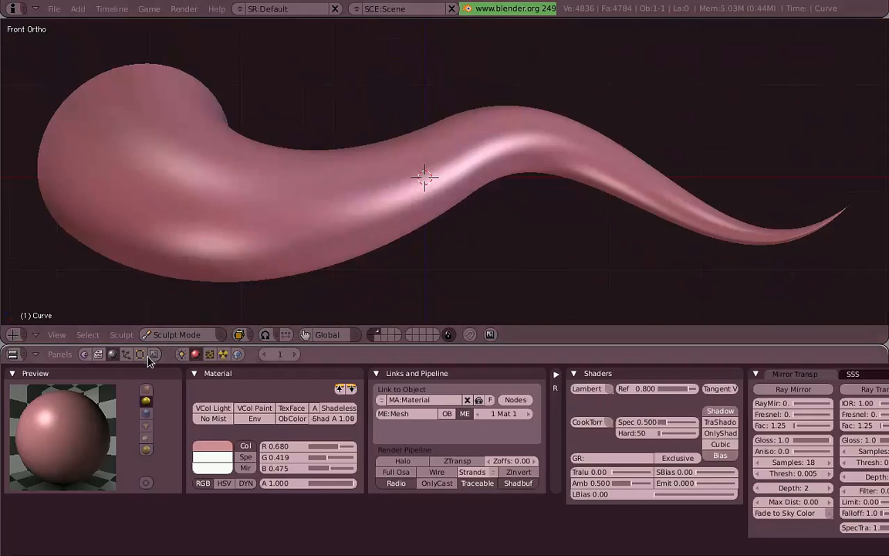
pyautogui.click(141, 354)
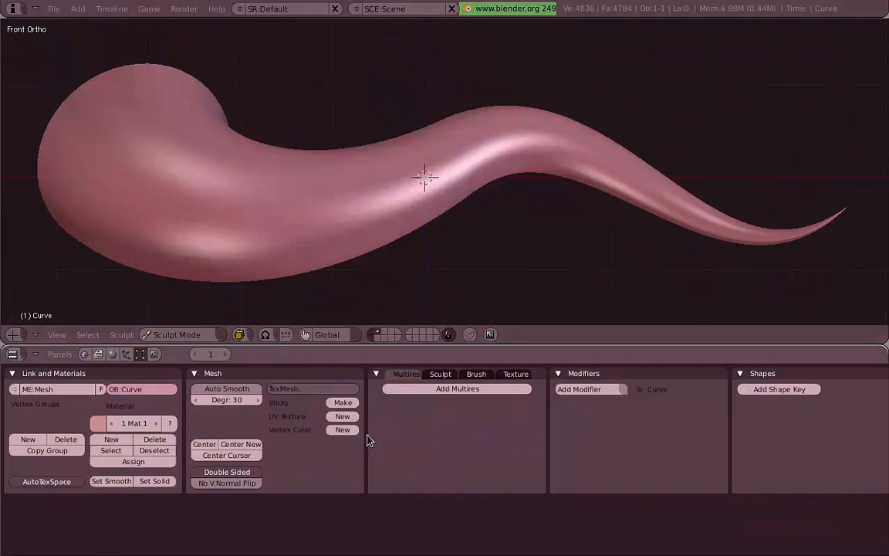
pyautogui.moveTo(183, 389)
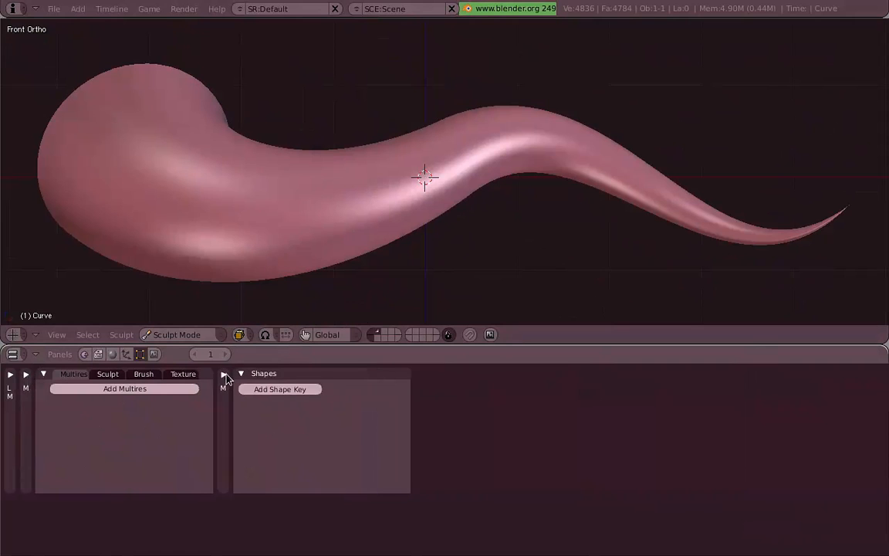
pyautogui.click(240, 372)
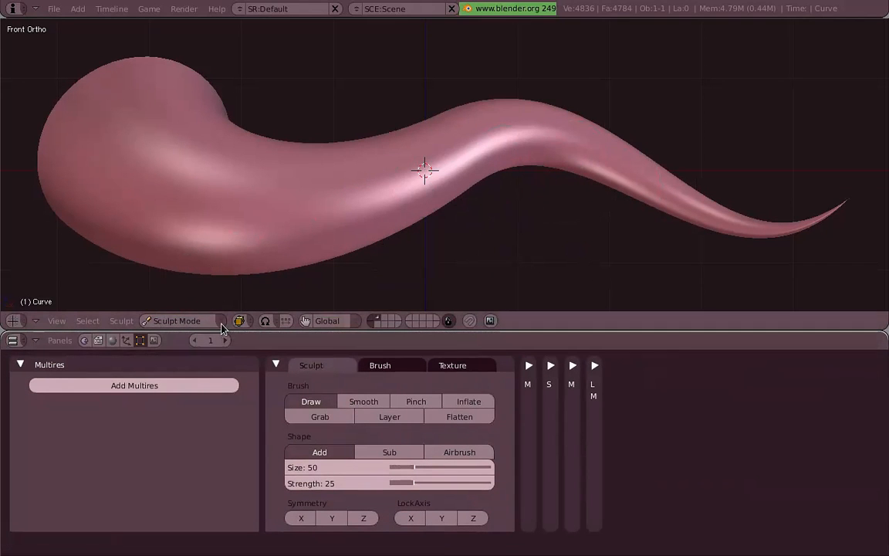
# Display the multires tentacle as wireframe with the floating Sculpt Properties panel
pyautogui.press('n')
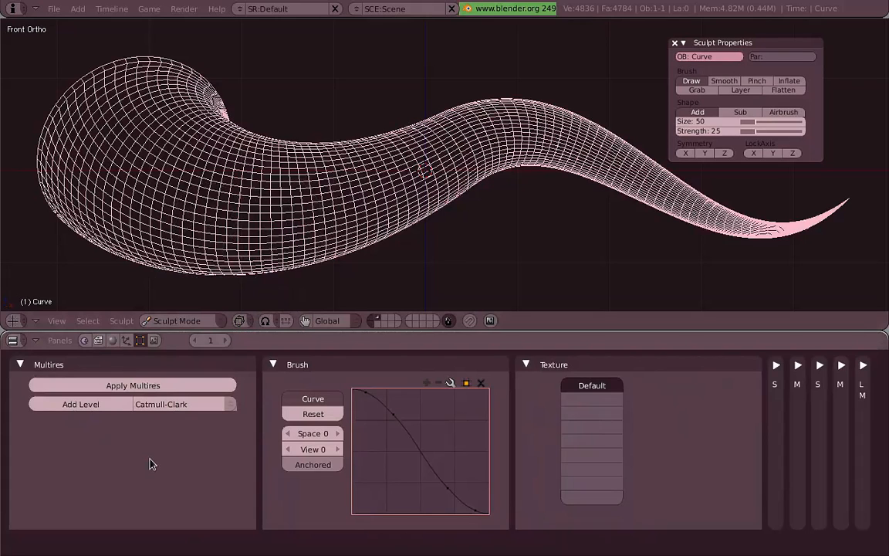
pyautogui.moveTo(133, 414)
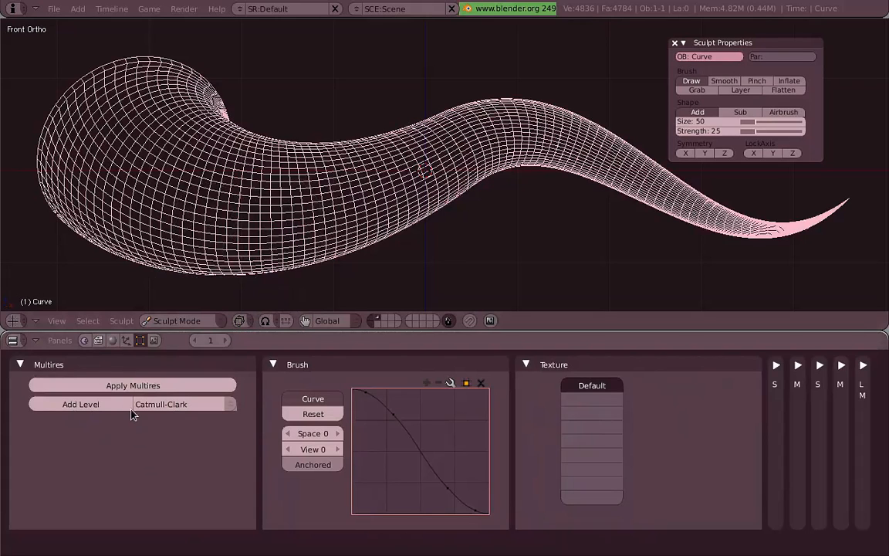
# Add a second Multires level and set displayed Edges to 2
pyautogui.click(81, 404)
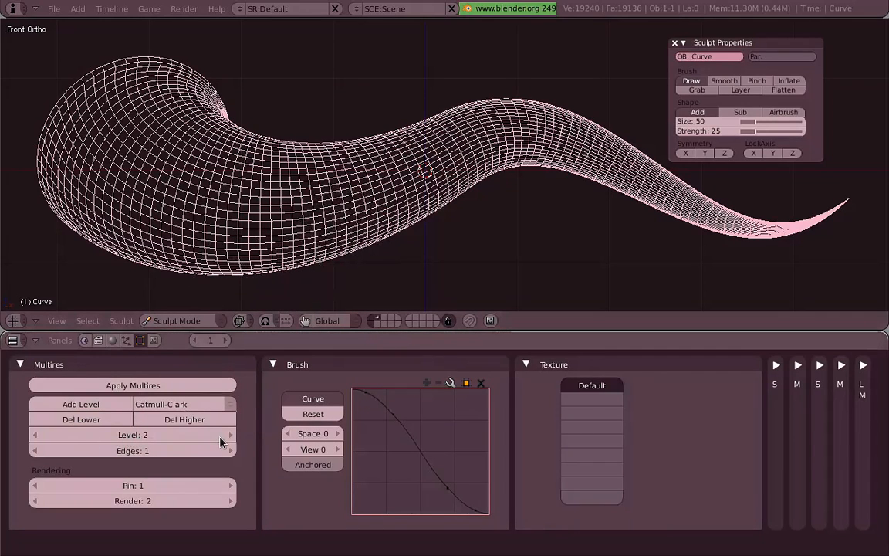
pyautogui.moveTo(111, 460)
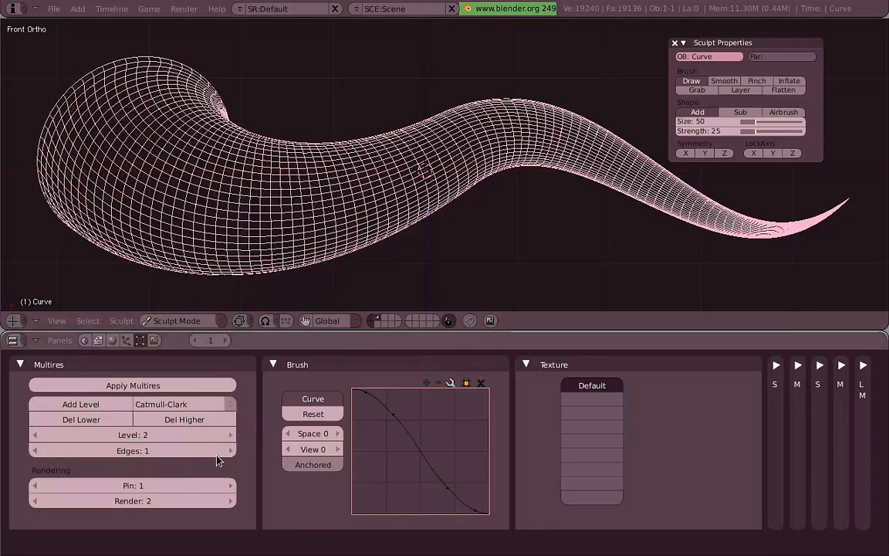
pyautogui.click(230, 451)
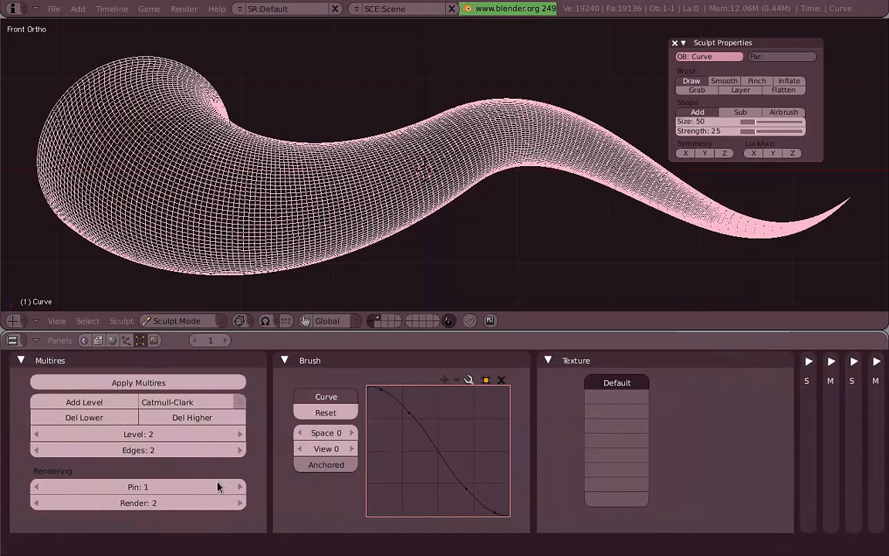
pyautogui.moveTo(228, 503)
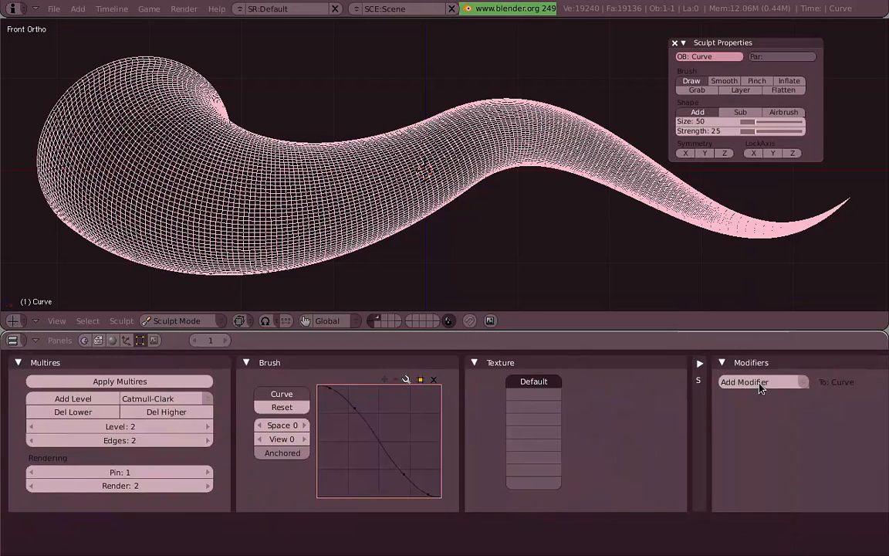
pyautogui.click(765, 381)
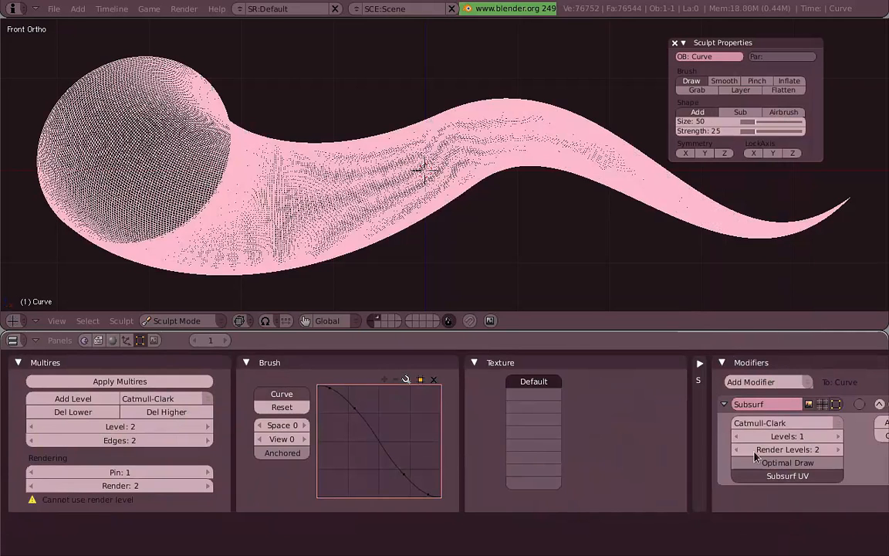
pyautogui.moveTo(650, 172)
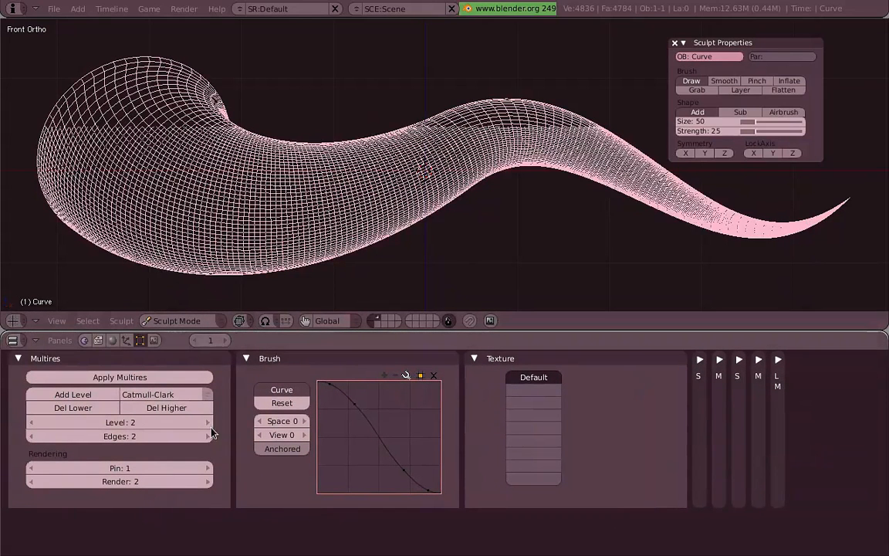
pyautogui.click(73, 395)
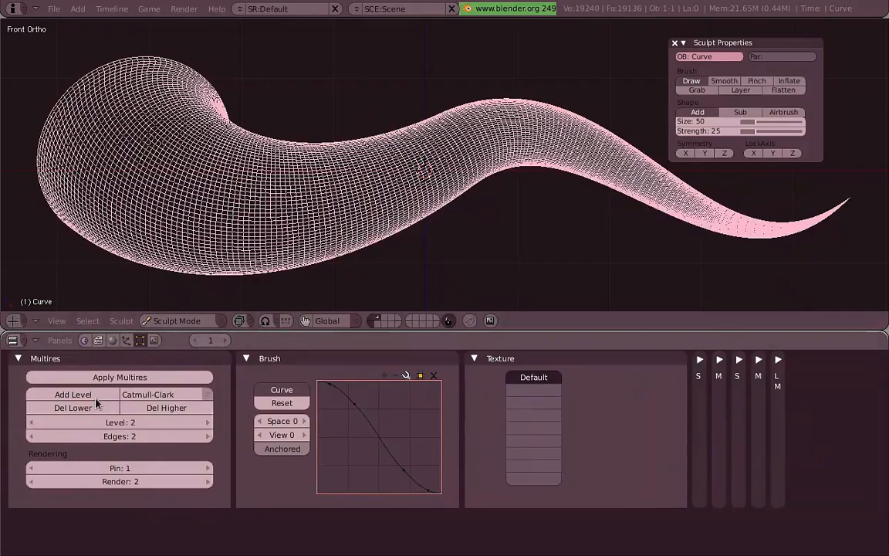
# Add a third Multires level to the tentacle and zoom in on the denser mesh
pyautogui.click(72, 395)
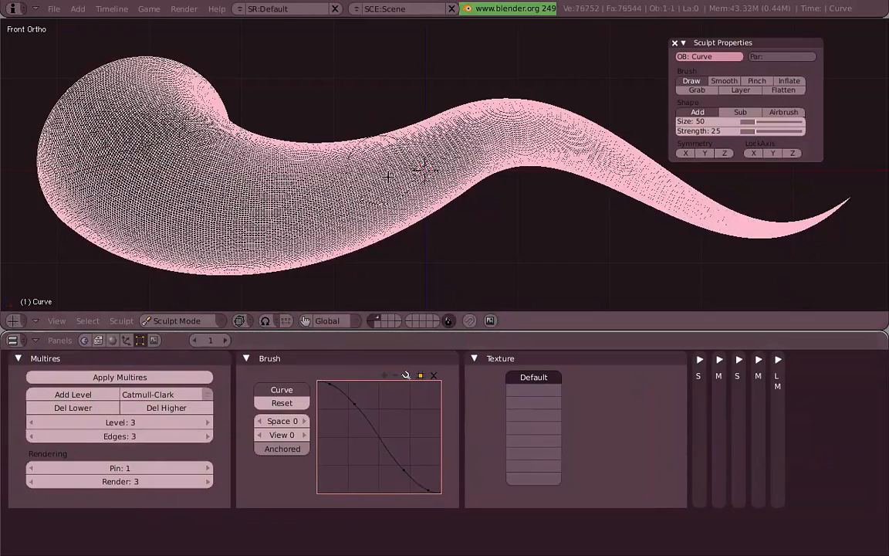
pyautogui.scroll(-3)
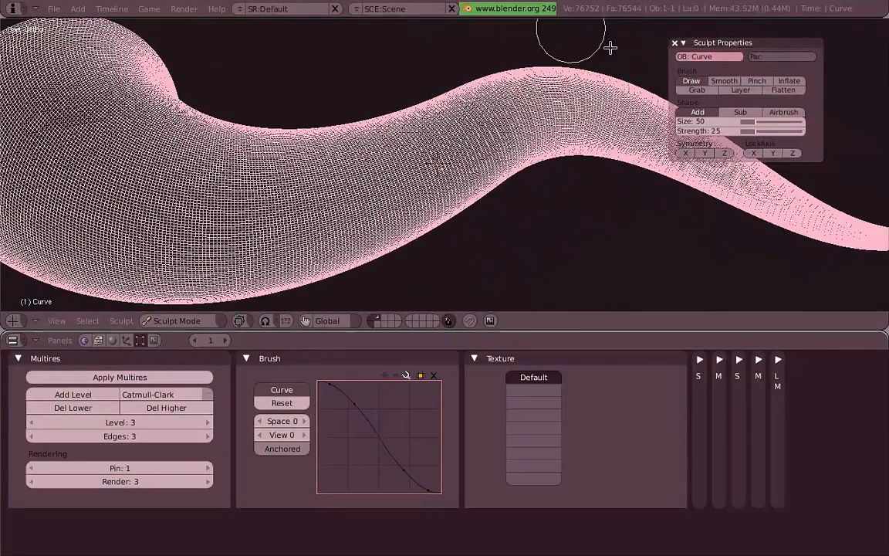
pyautogui.moveTo(471, 173)
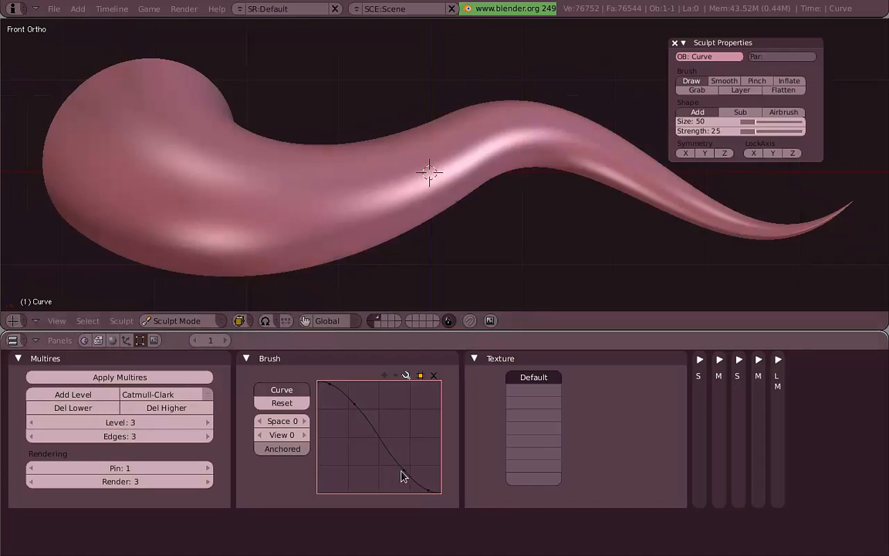
pyautogui.moveTo(583, 254)
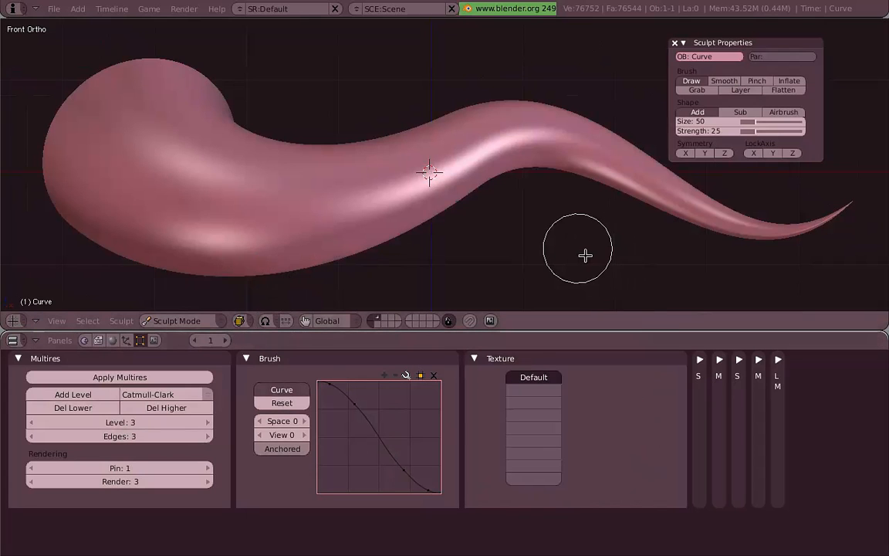